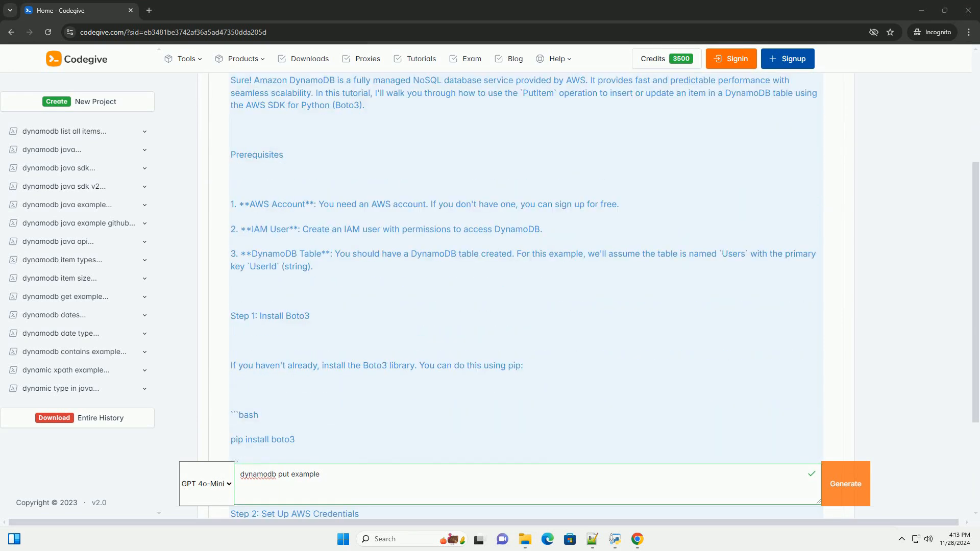
scroll("down", 3)
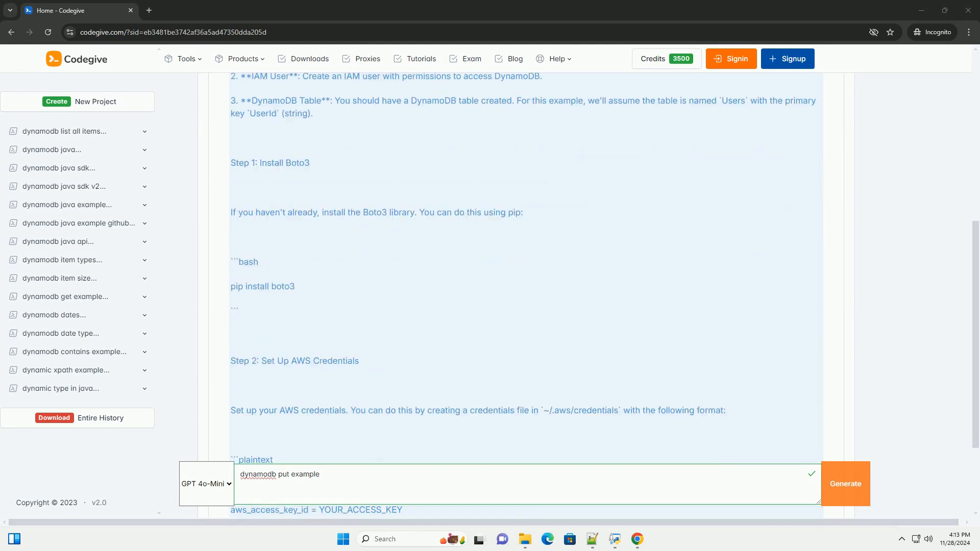
scroll("down", 3)
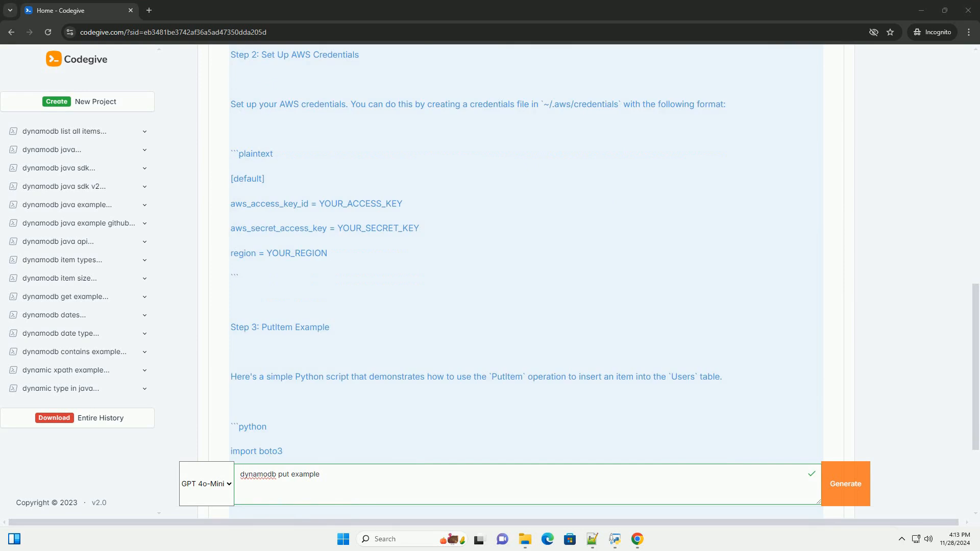
scroll("down", 3)
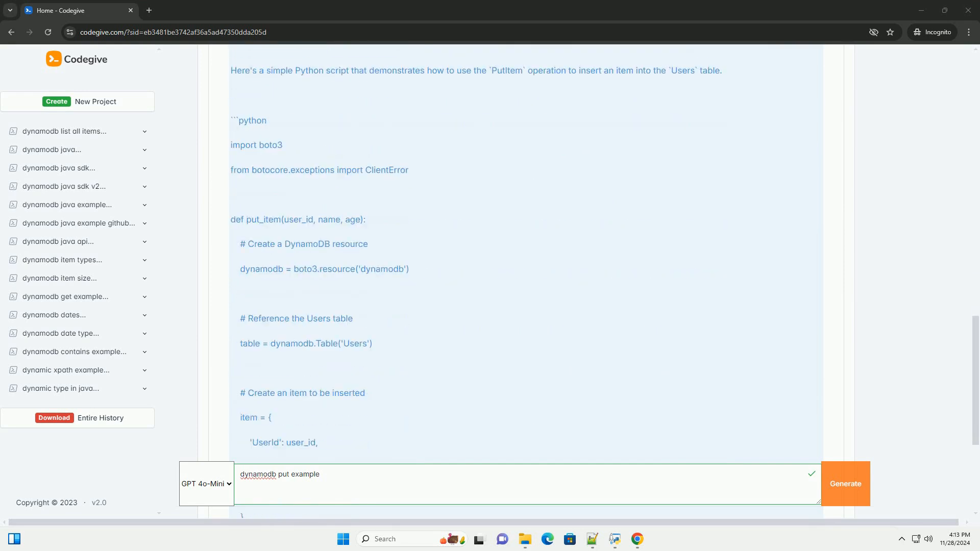
scroll("down", 3)
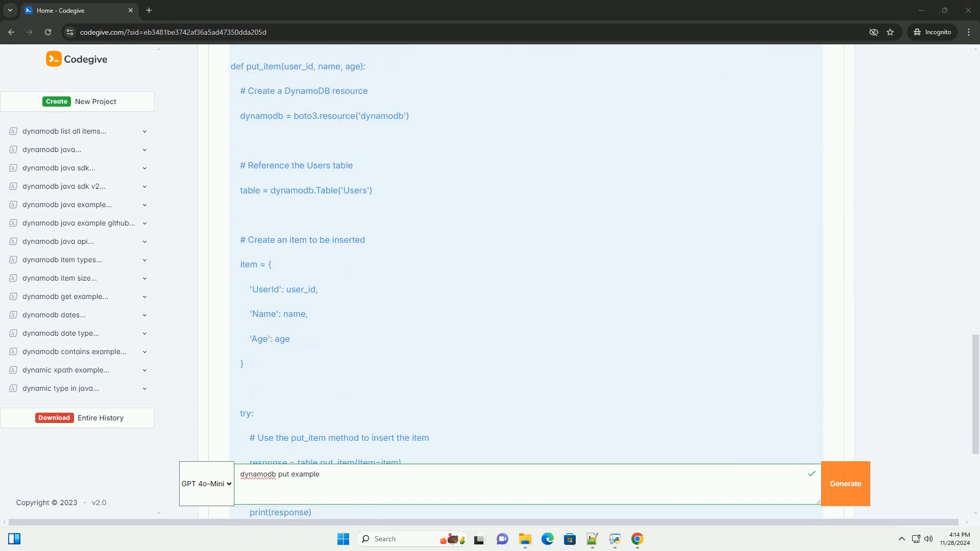
scroll("down", 3)
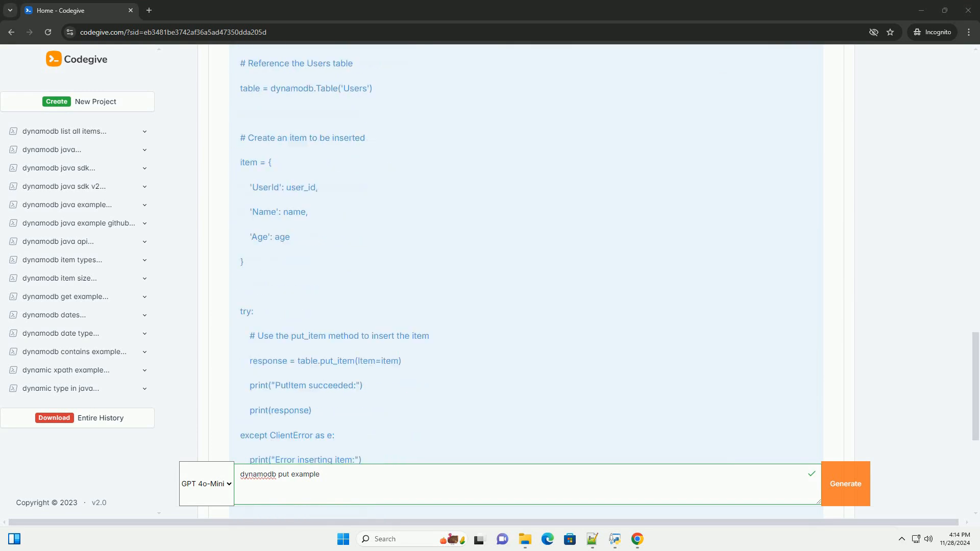
scroll("down", 3)
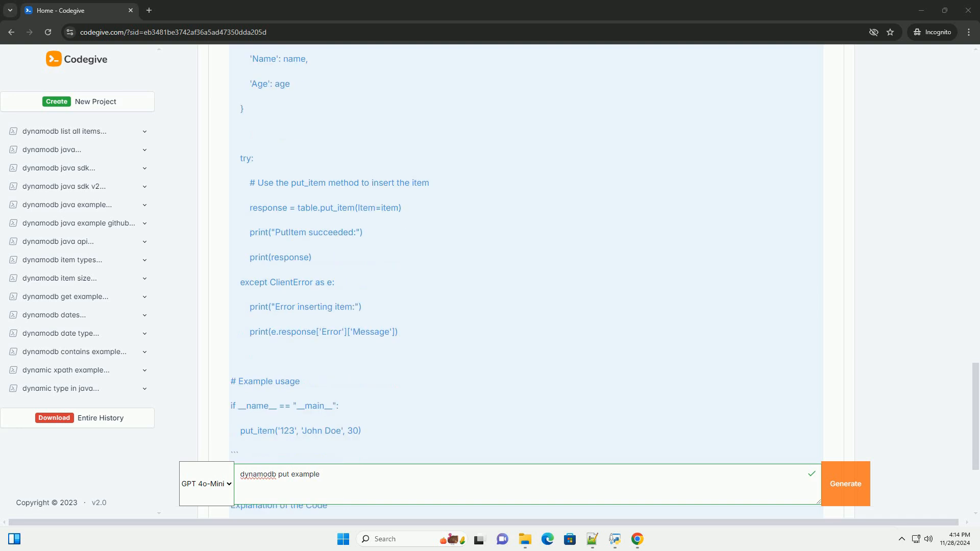
scroll("down", 3)
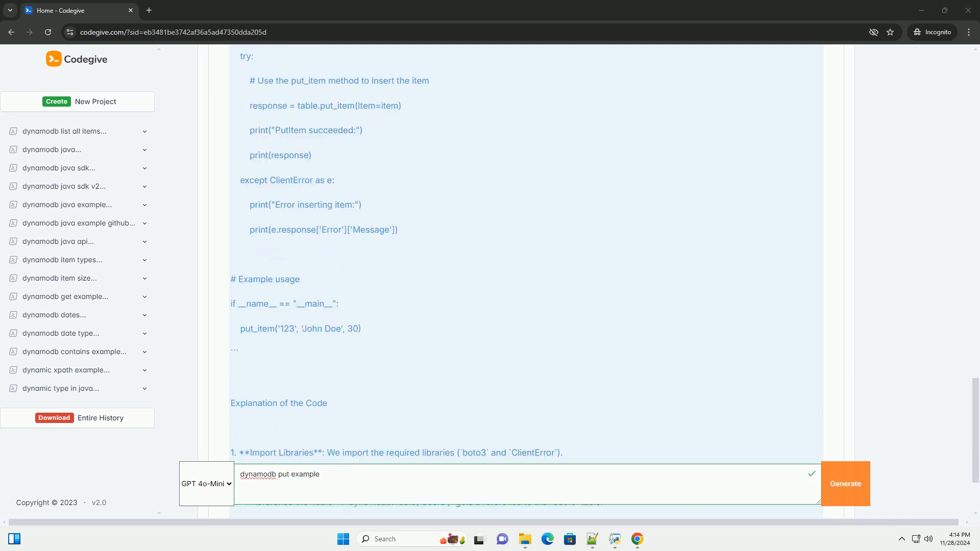
scroll("down", 3)
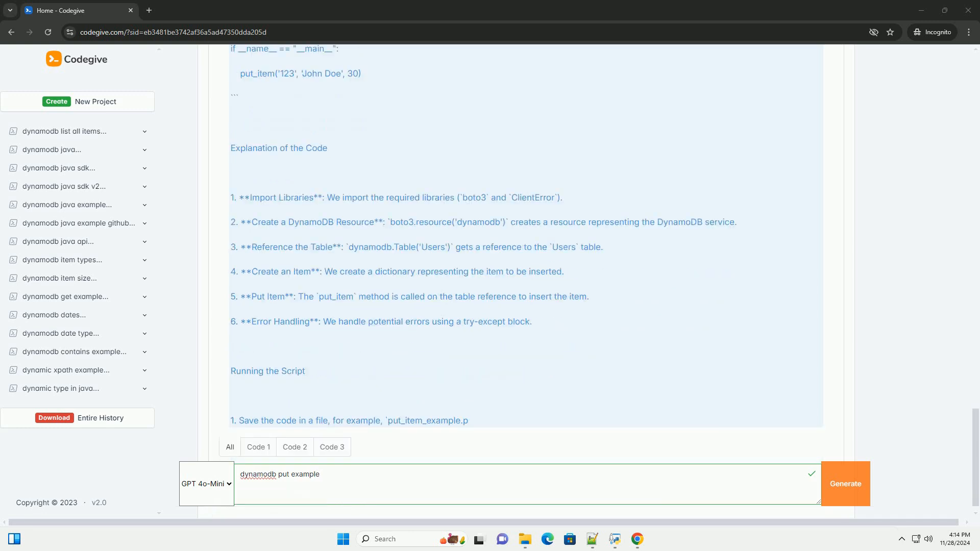
scroll("down", 3)
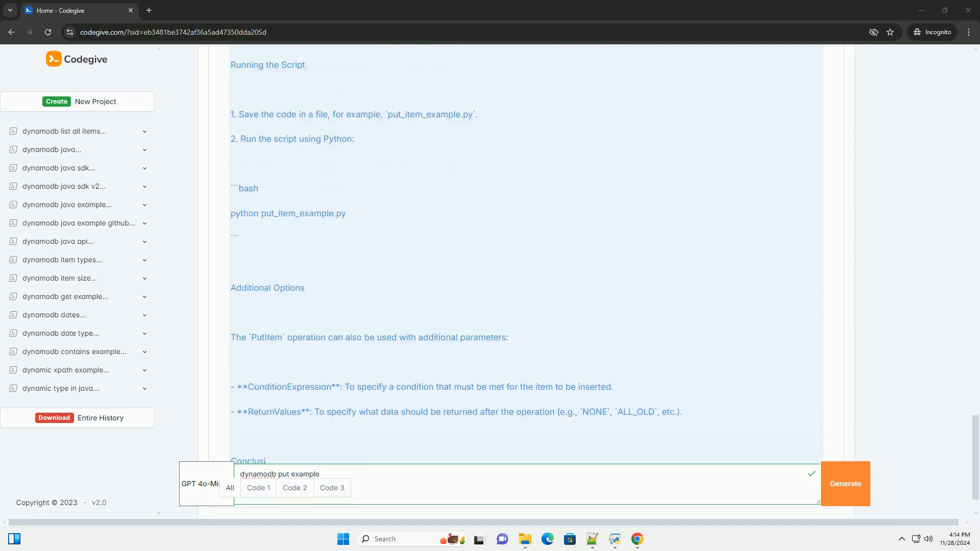
scroll("down", 3)
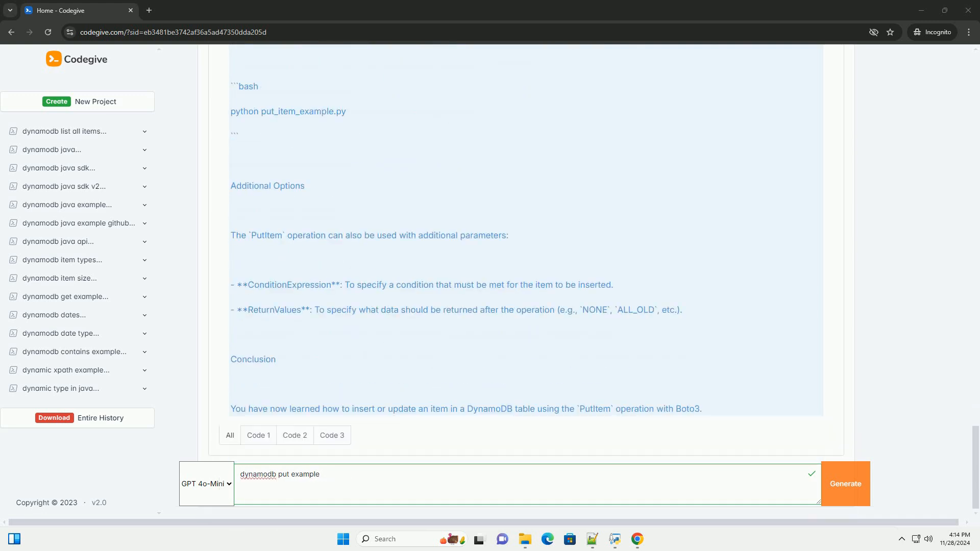